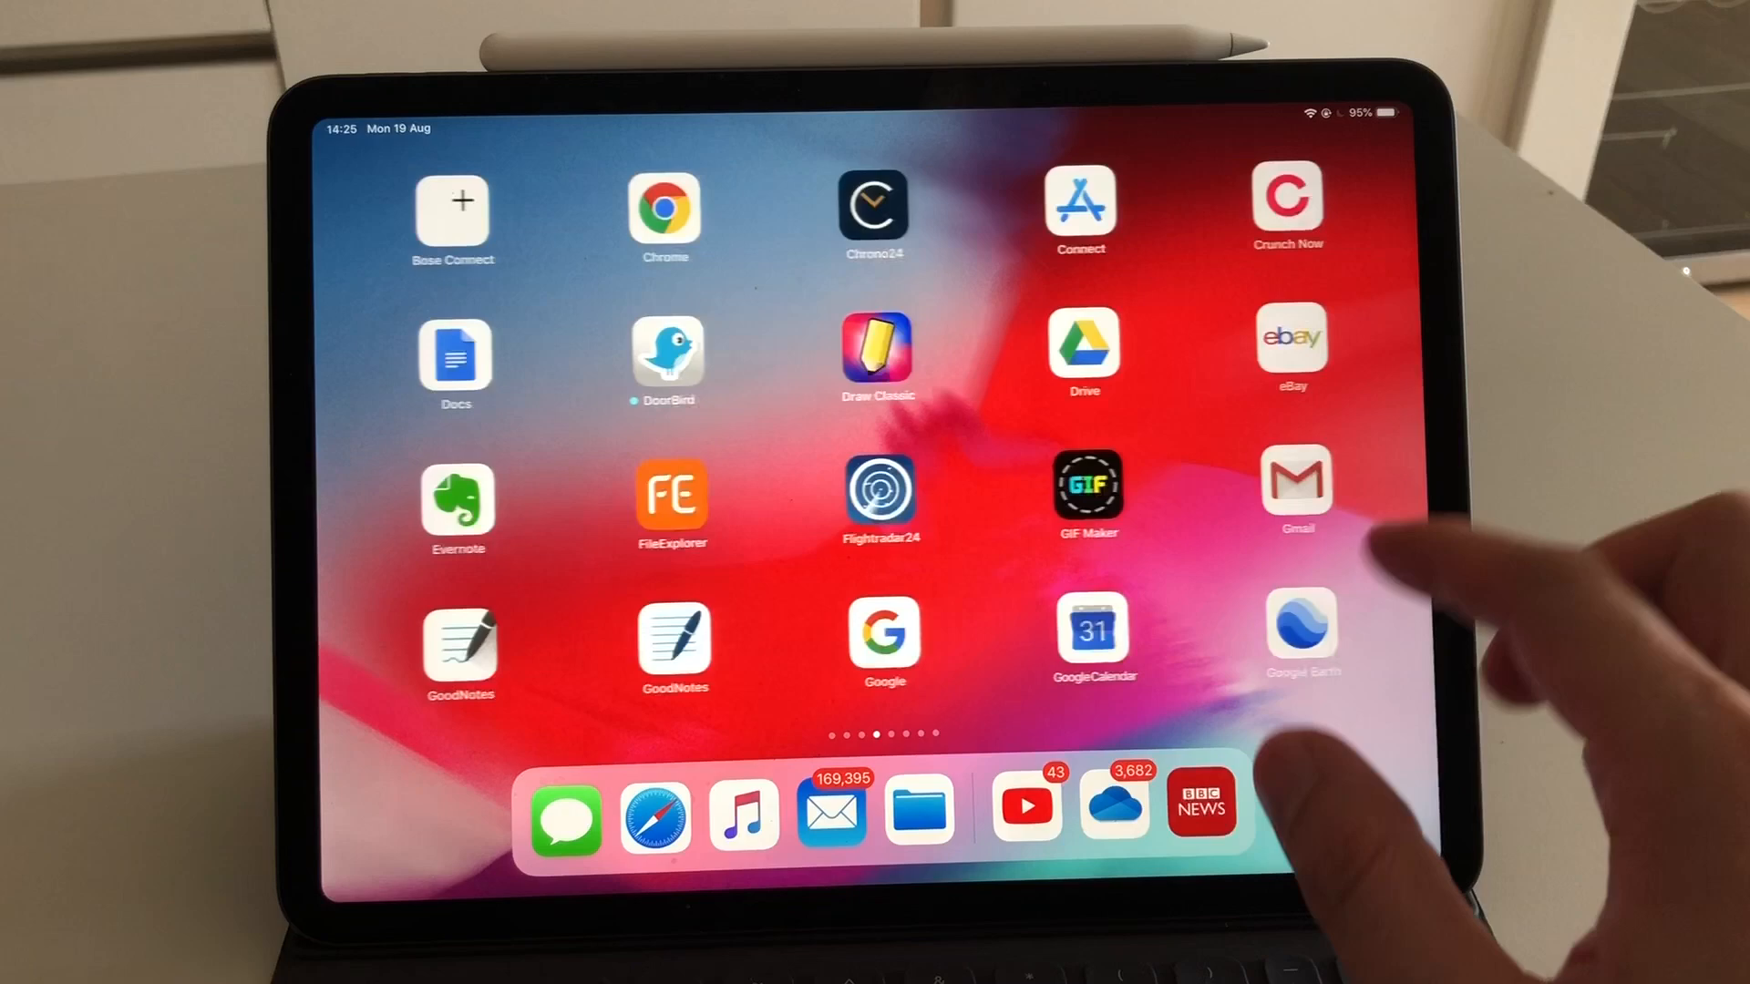
Swipe off the home screen into Settings and reach the General page
{"action": "scroll", "scroll_direction": "left", "scroll_amount": 3}
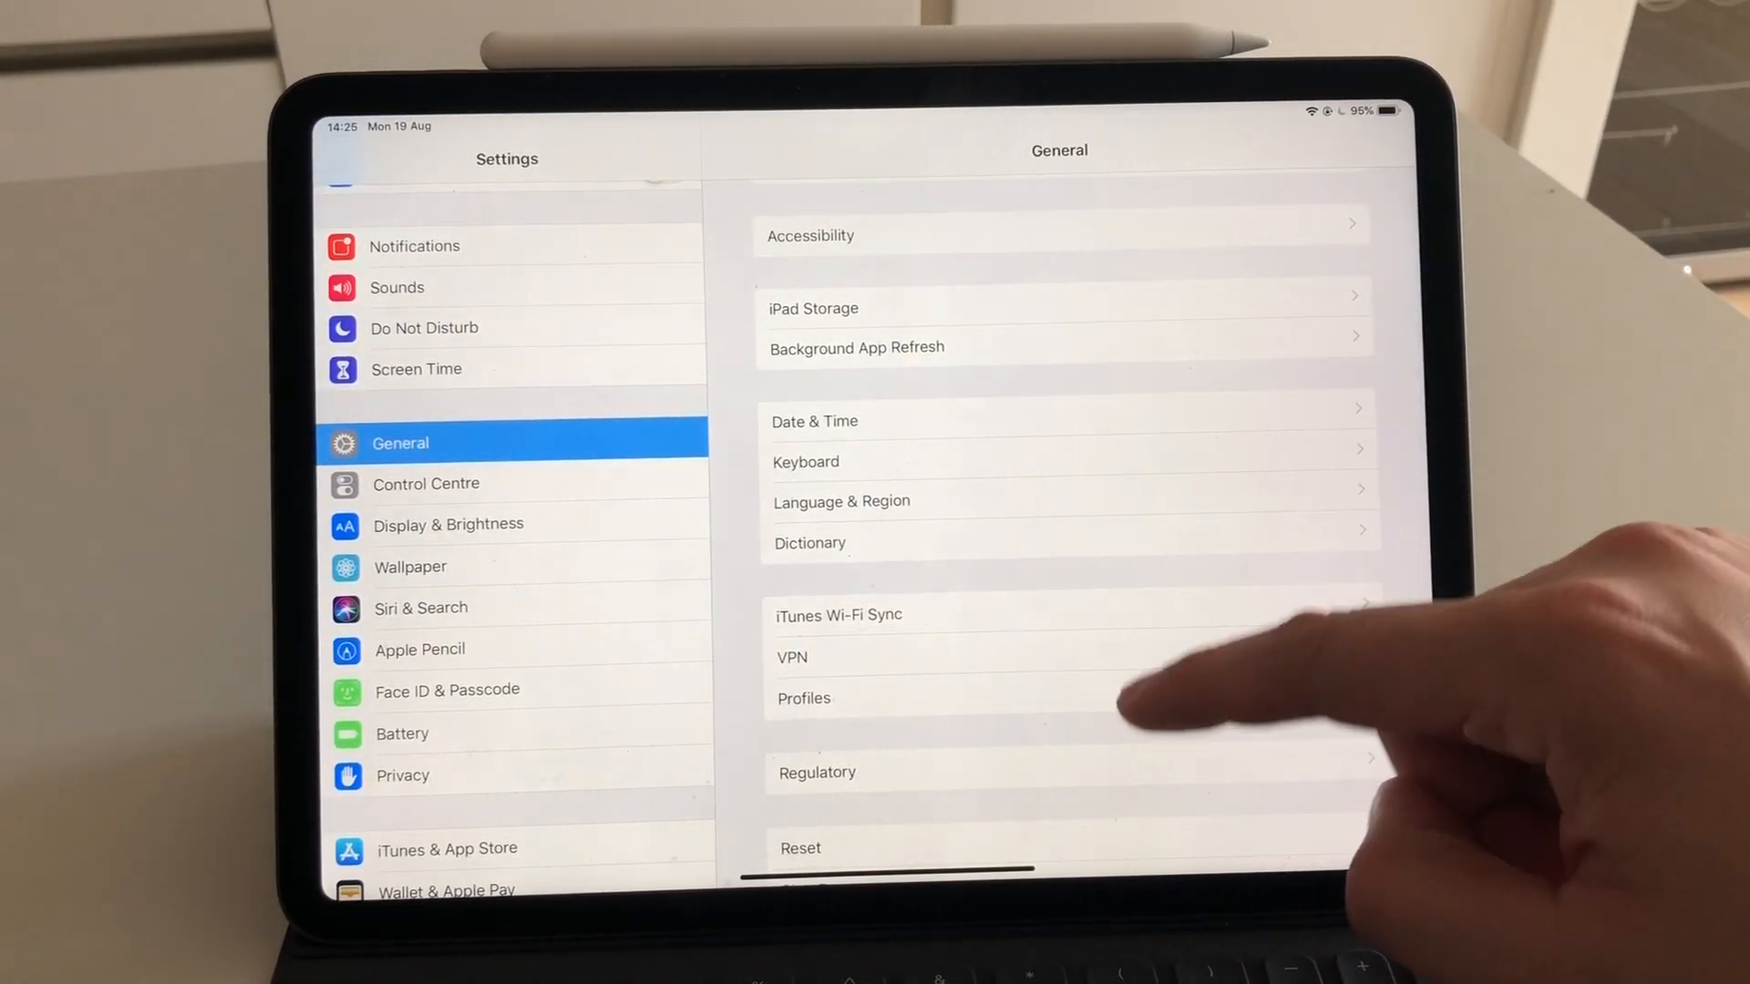
Reset the home screen layout via Reset > Reset Home Screen Layout and confirm
{"action": "left_click", "coordinate": [800, 848]}
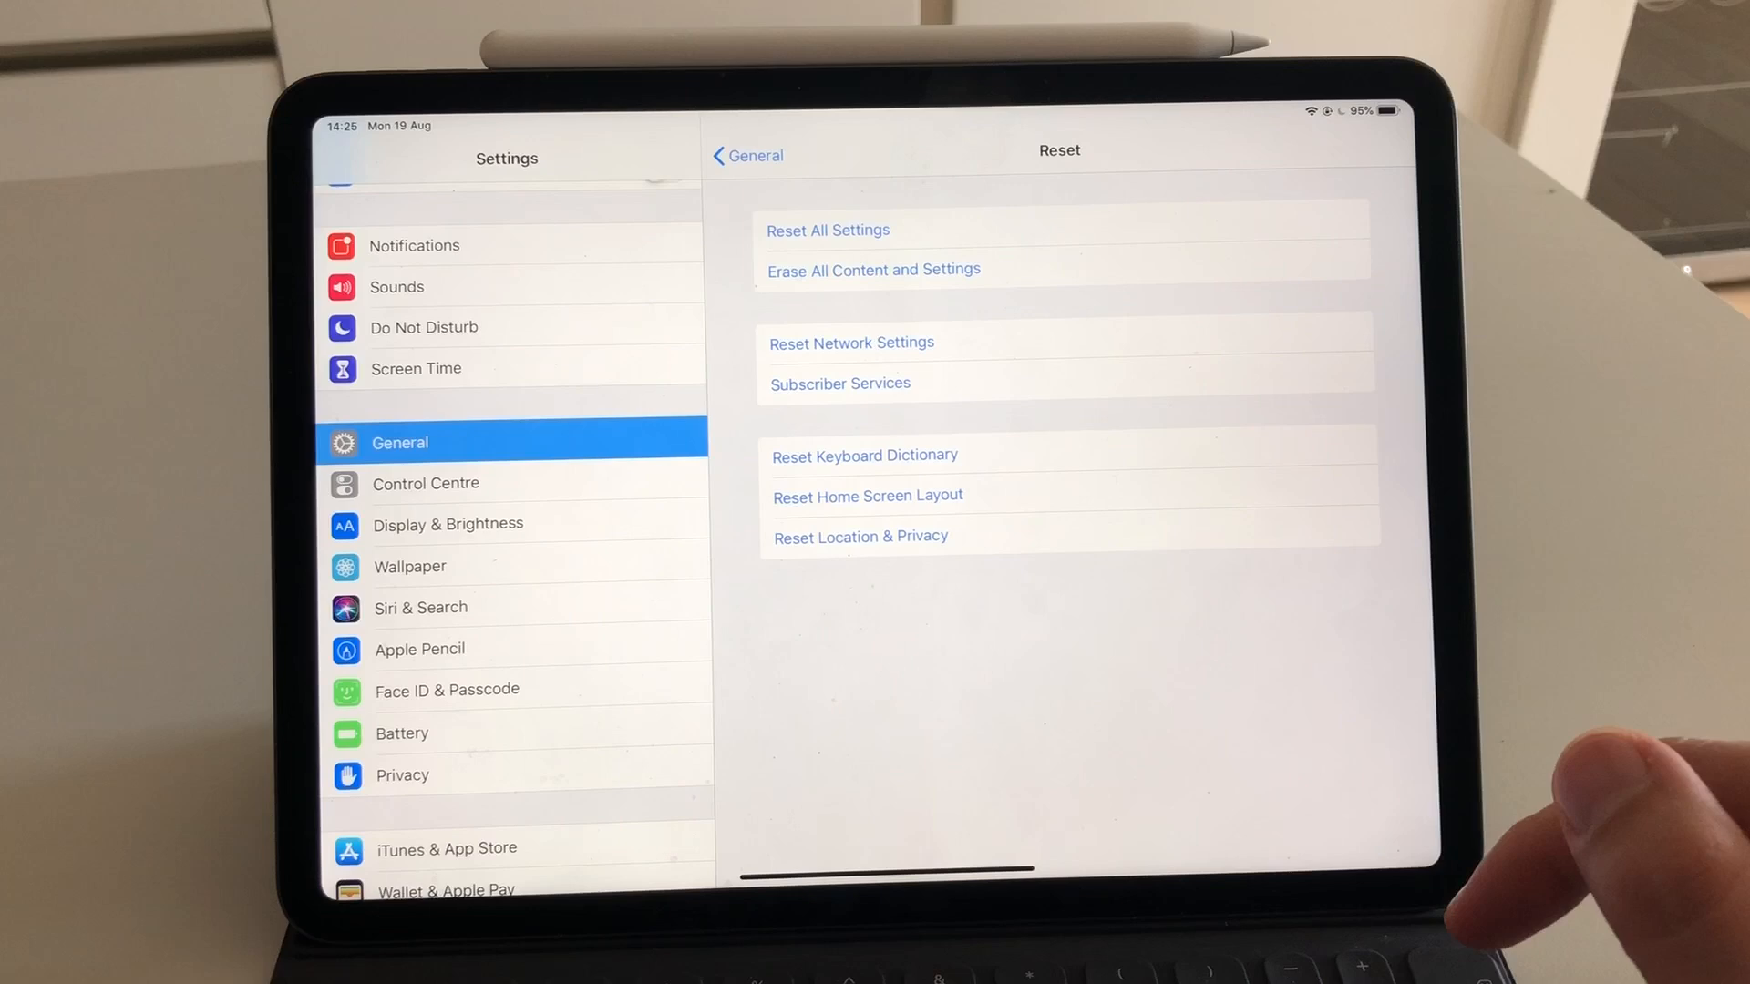
{"action": "left_click", "coordinate": [866, 495]}
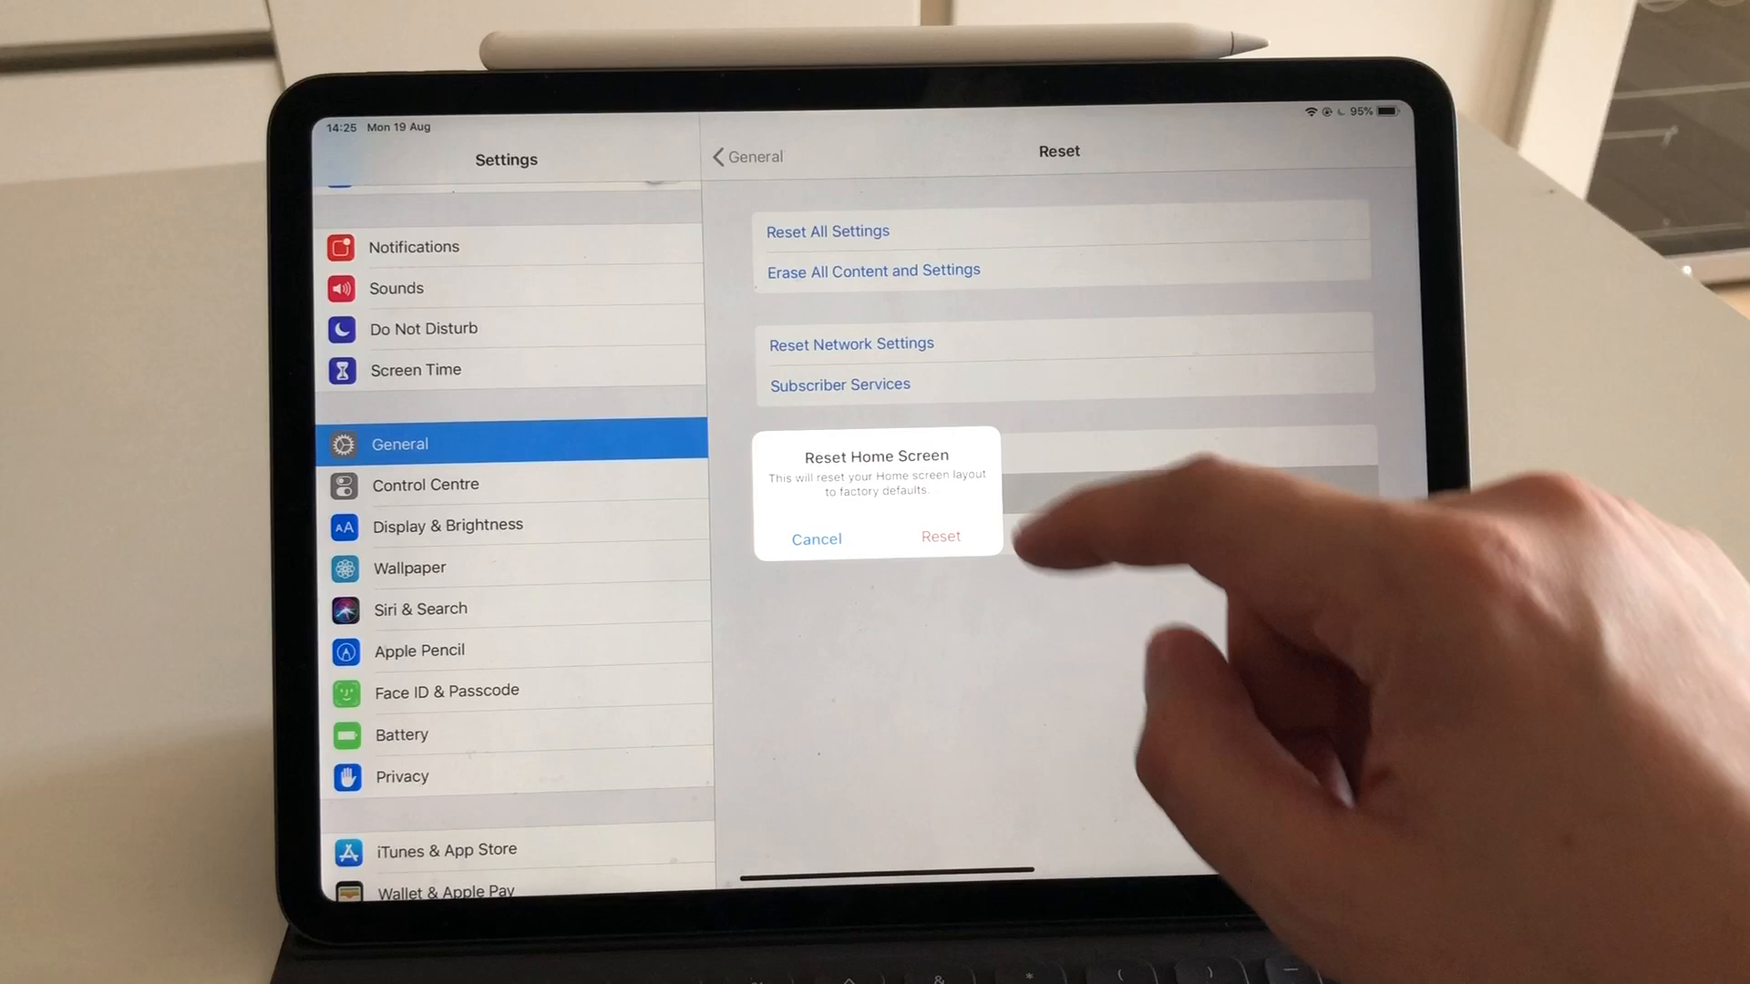
{"action": "left_click", "coordinate": [941, 536]}
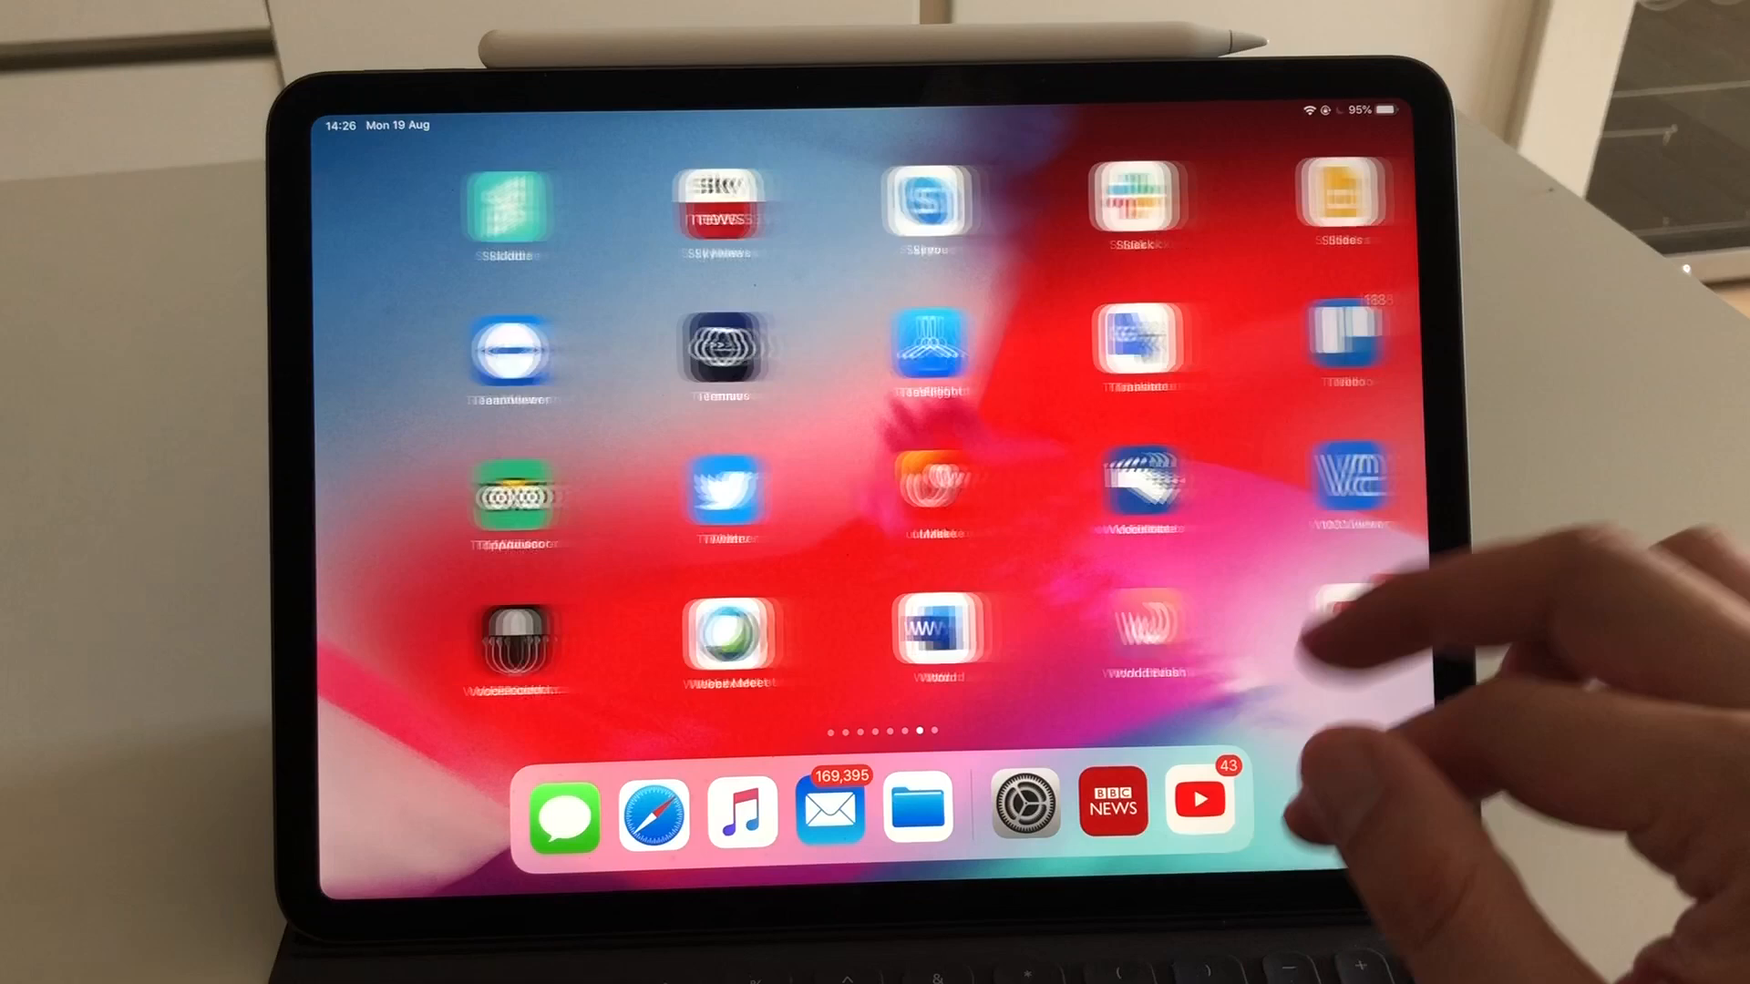
Swipe back to the first home screen page of default apps
{"action": "scroll", "scroll_direction": "left", "scroll_amount": 3}
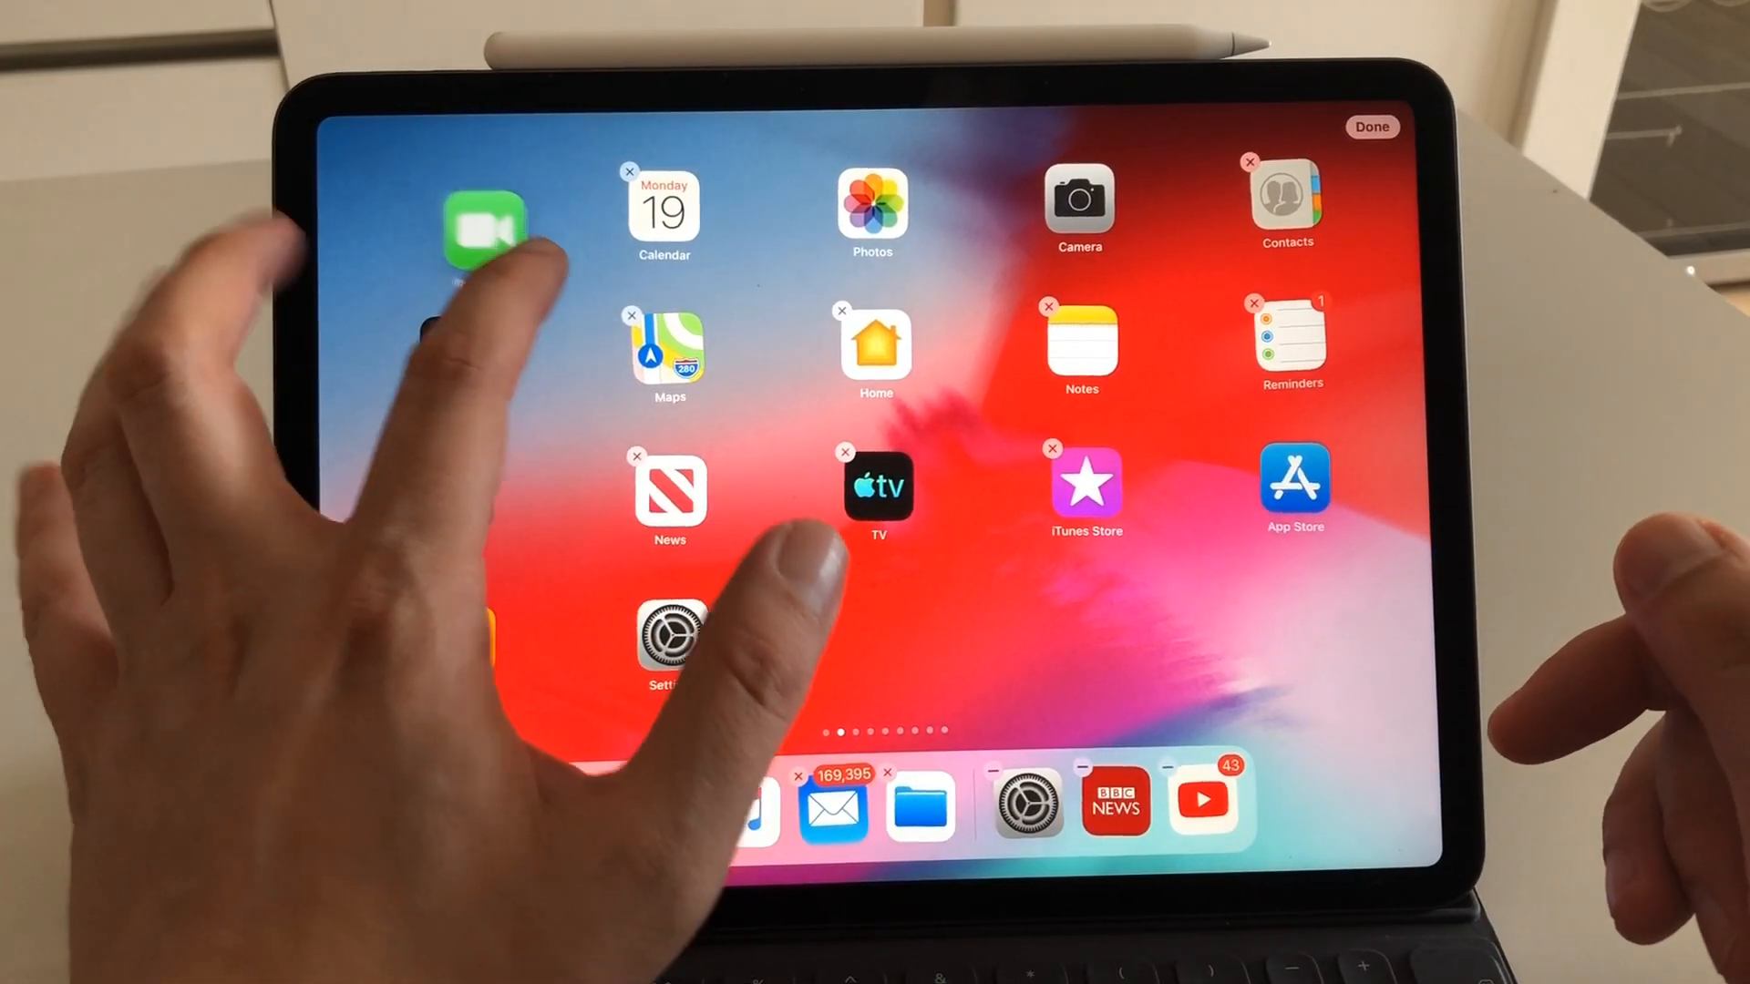
Drag FaceTime to start a stack of green app icons, carrying it across pages
{"action": "left_click_drag", "start_coordinate": [486, 228], "coordinate": [800, 642]}
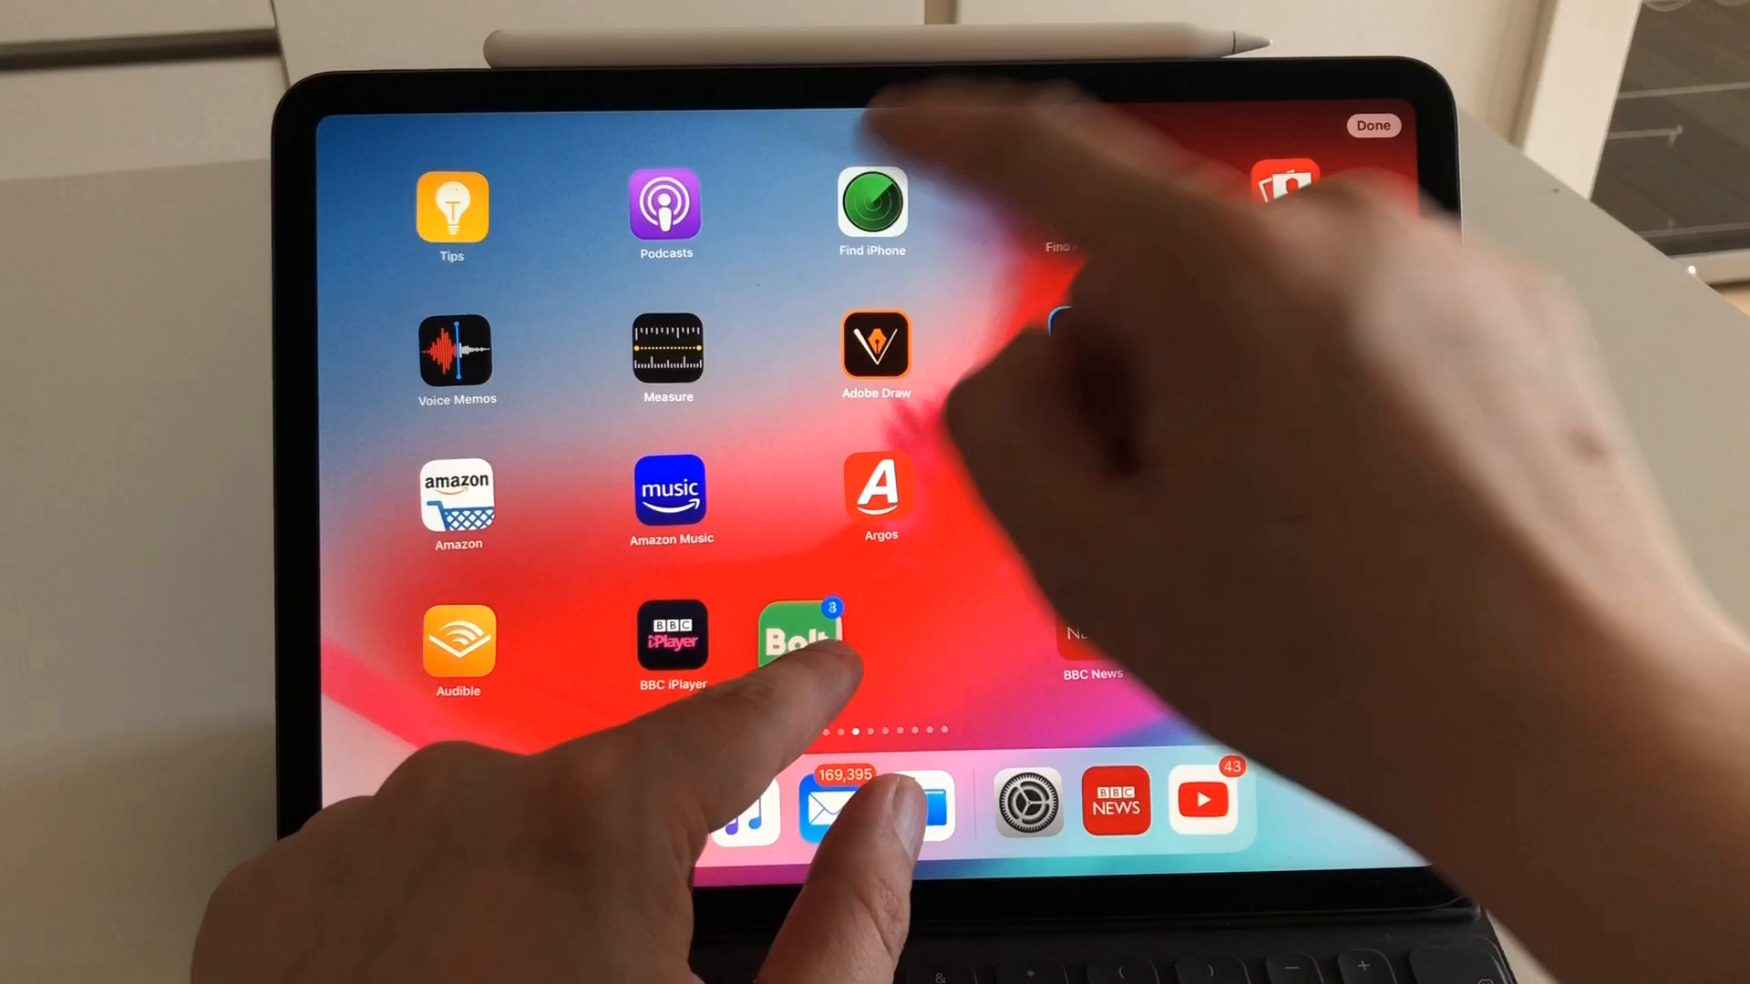
{"action": "scroll", "scroll_direction": "left", "scroll_amount": 3}
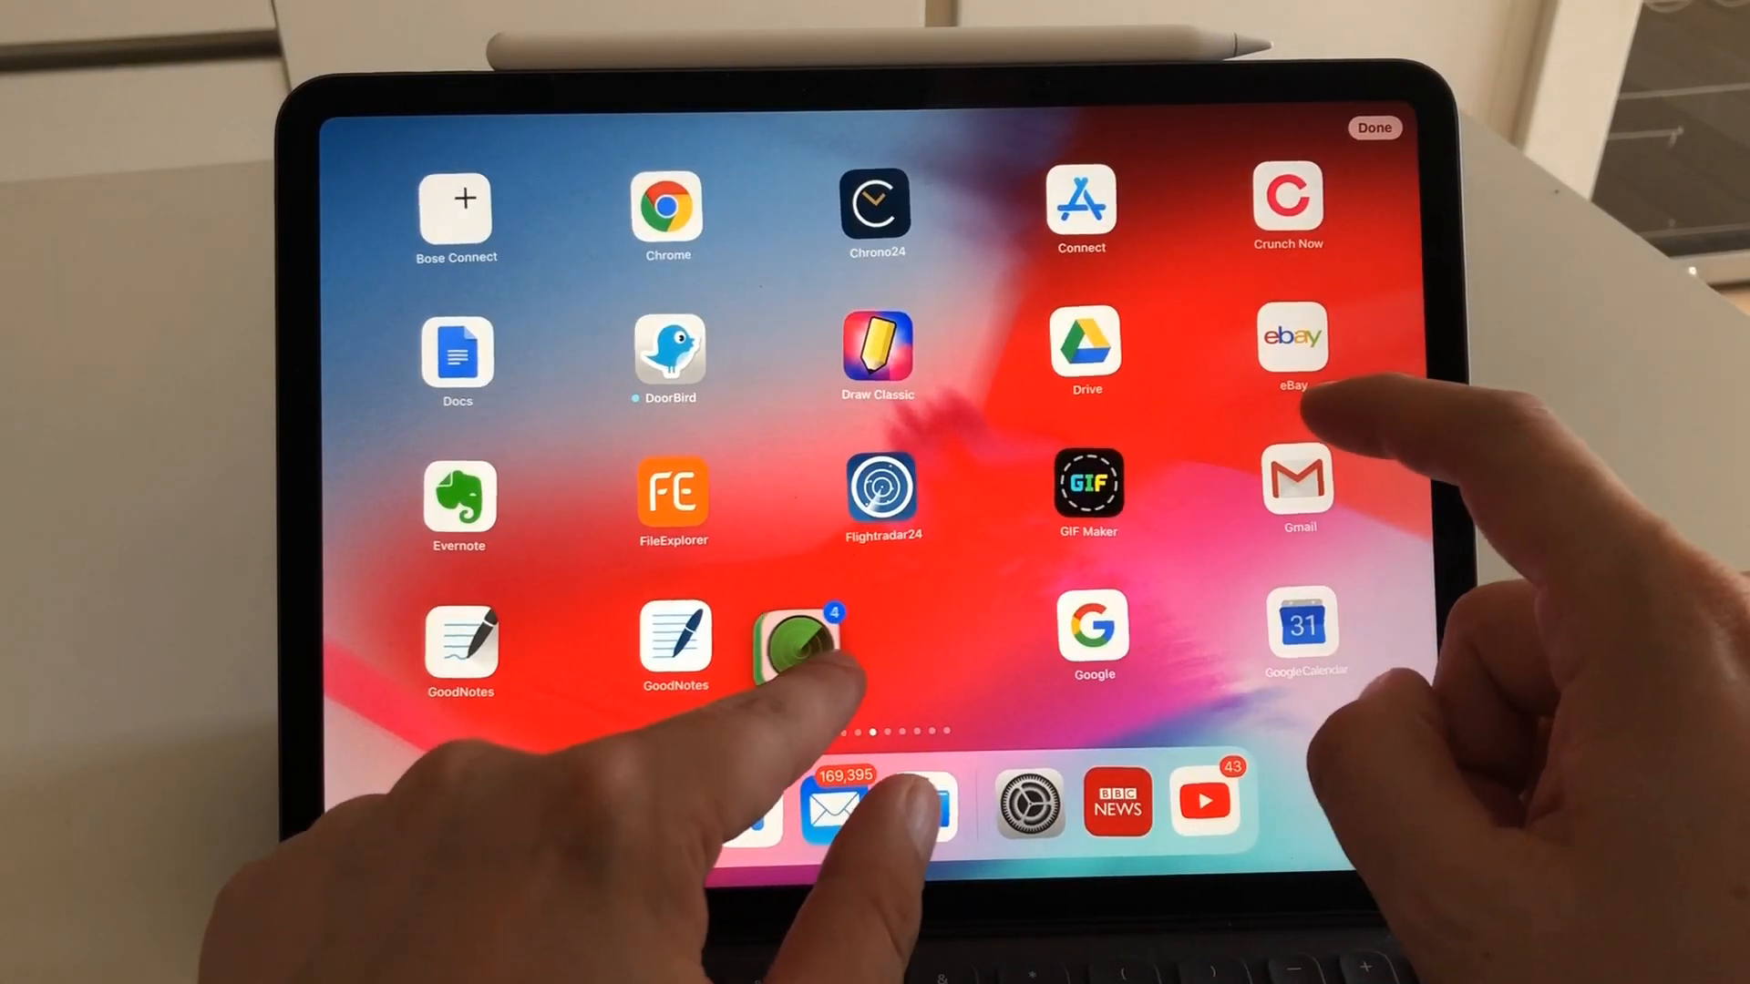
{"action": "scroll", "scroll_direction": "left", "scroll_amount": 3}
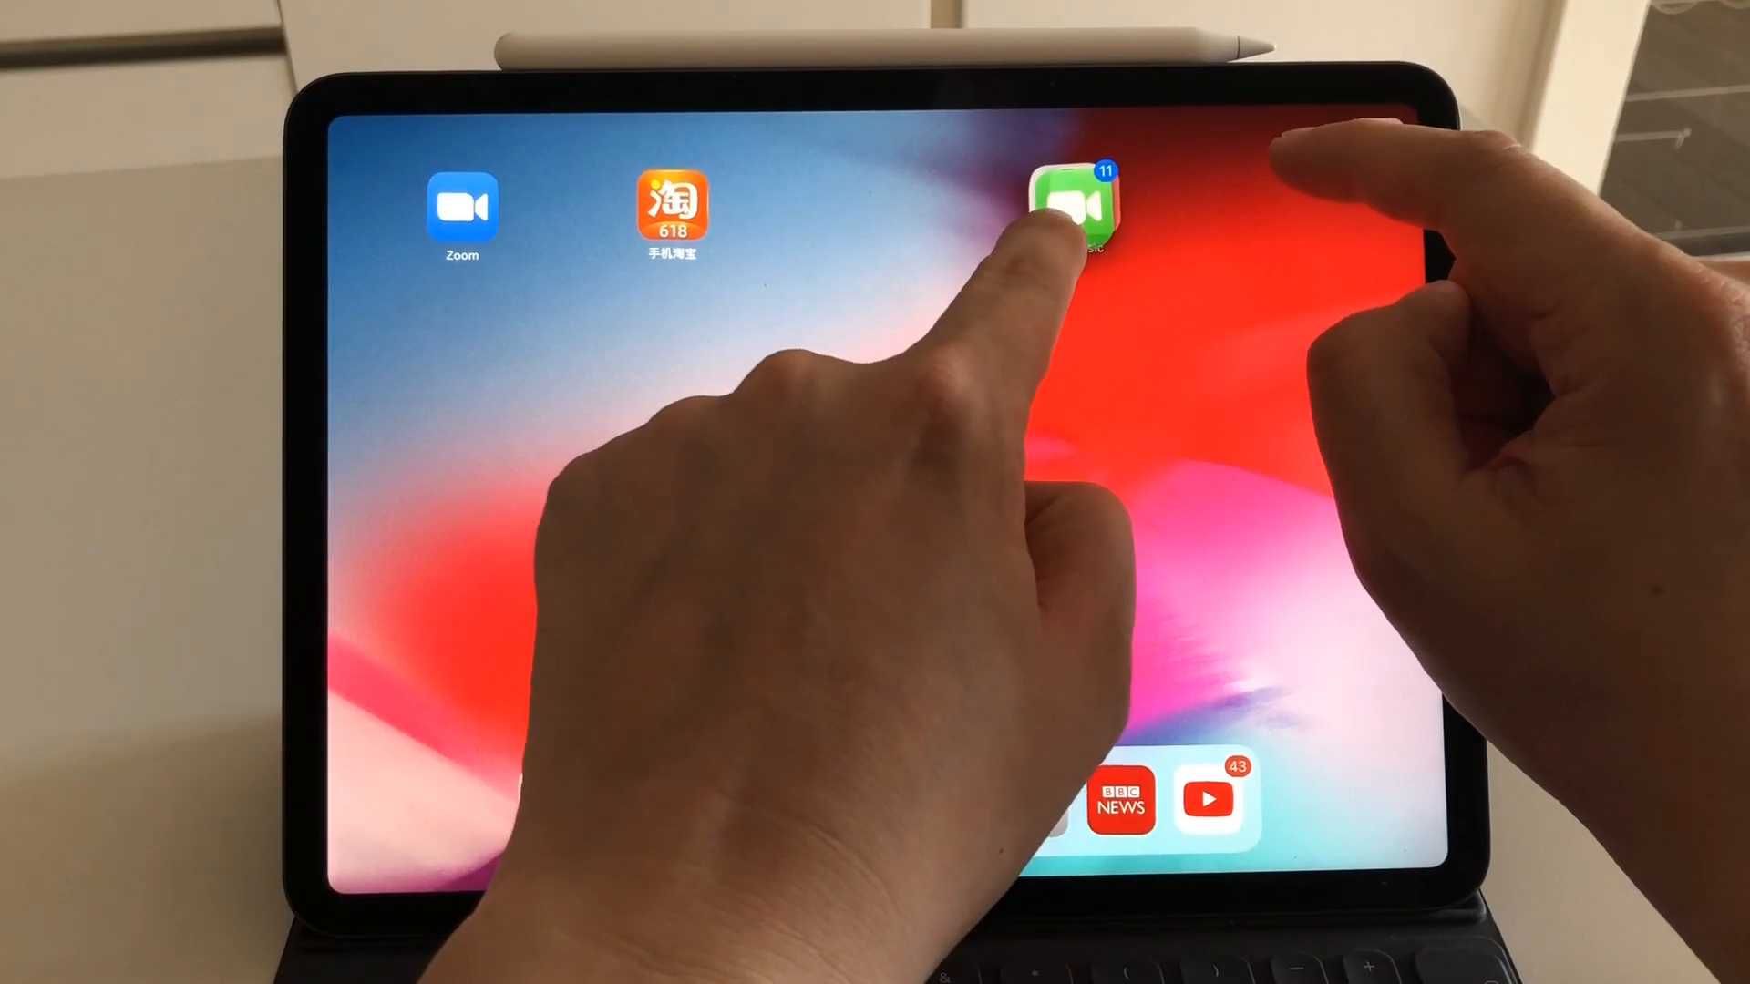
Open the Music folder to receive the eleven-icon green stack
{"action": "left_click", "coordinate": [1077, 207]}
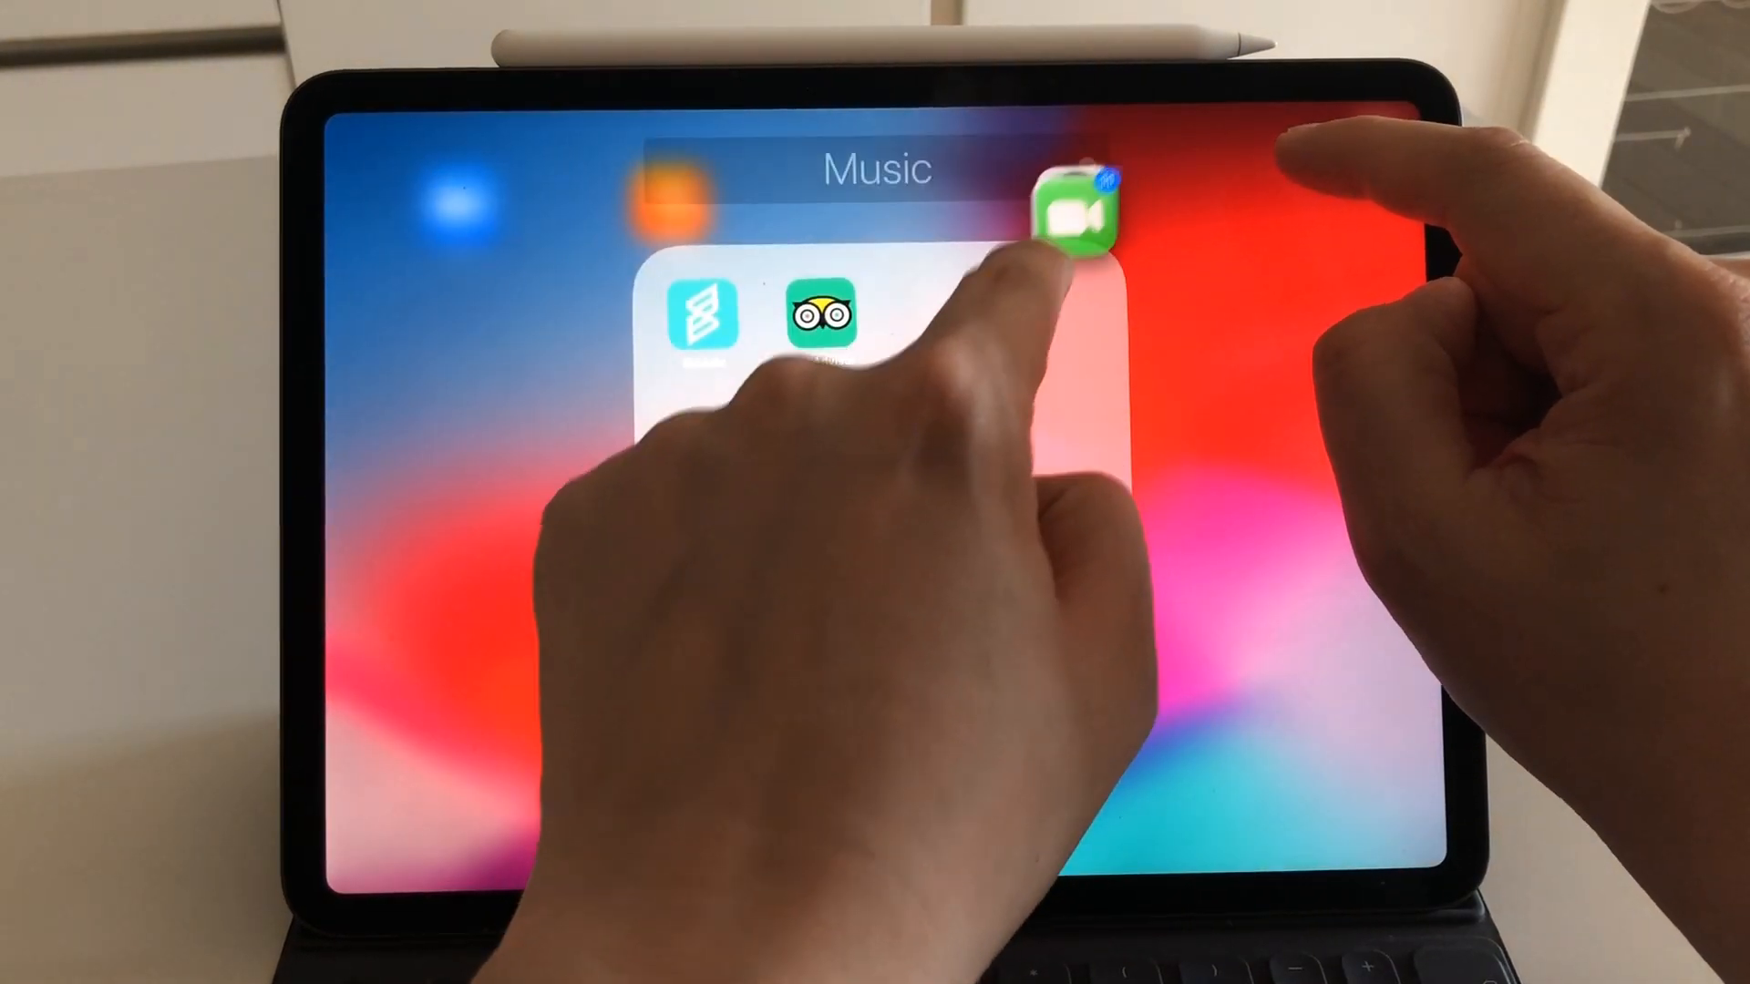